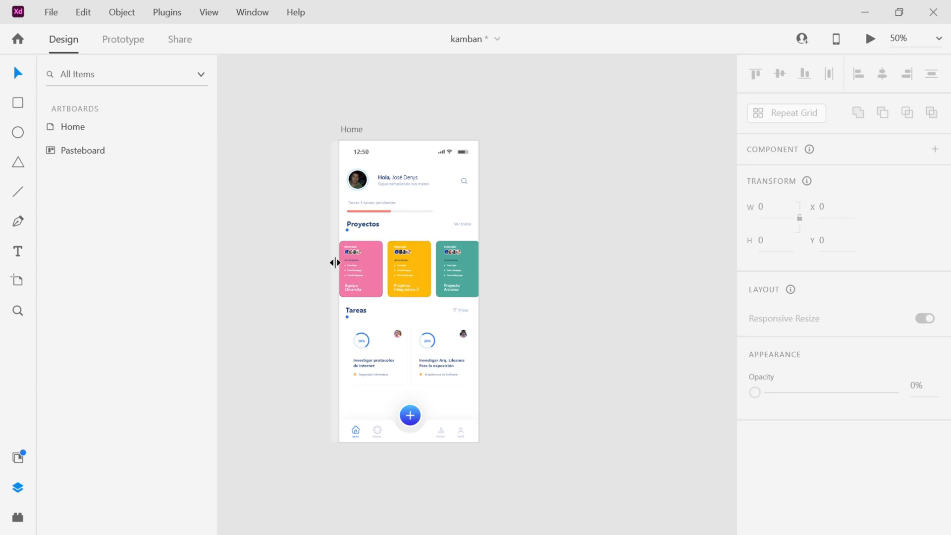
Select the three project cards on the Home screen for duplication.
{"action": "left_click", "coordinate": [360, 268]}
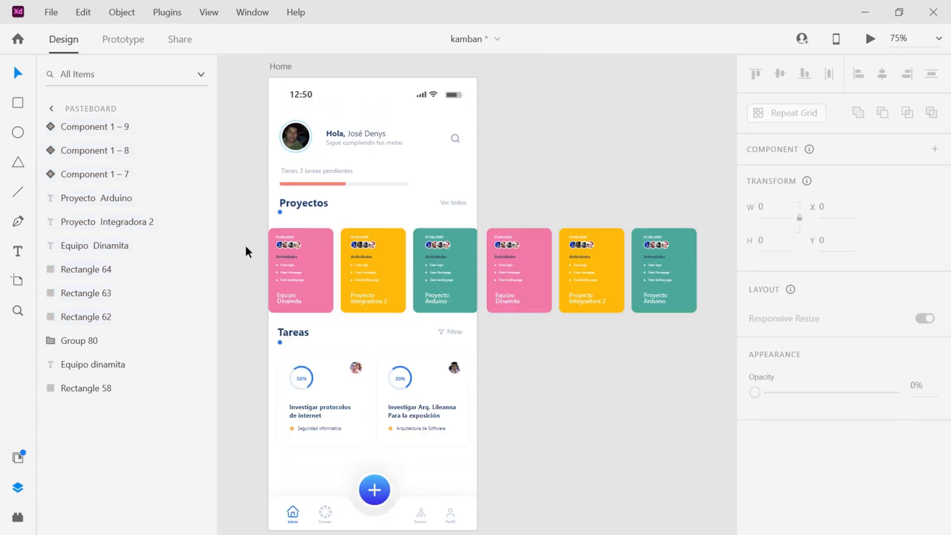
{"action": "mouse_move", "coordinate": [277, 259]}
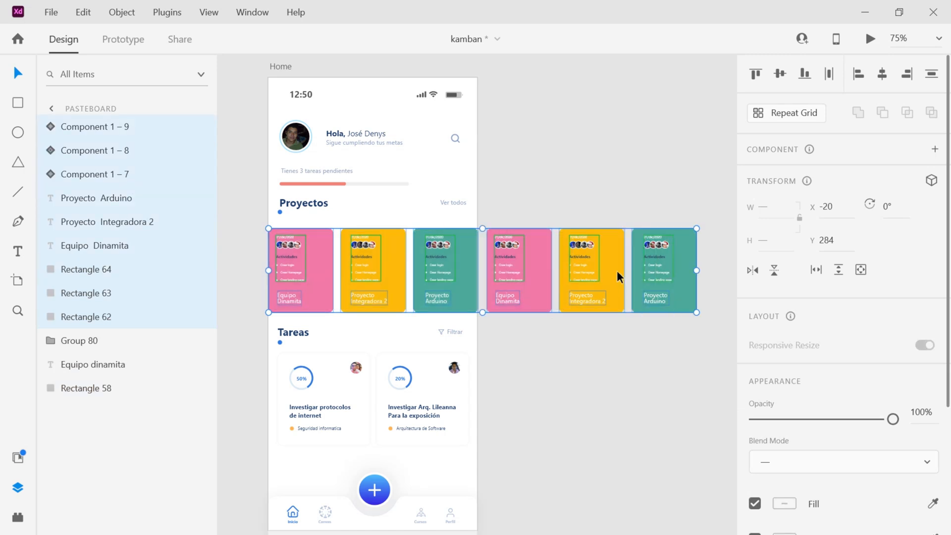
{"action": "mouse_move", "coordinate": [671, 214]}
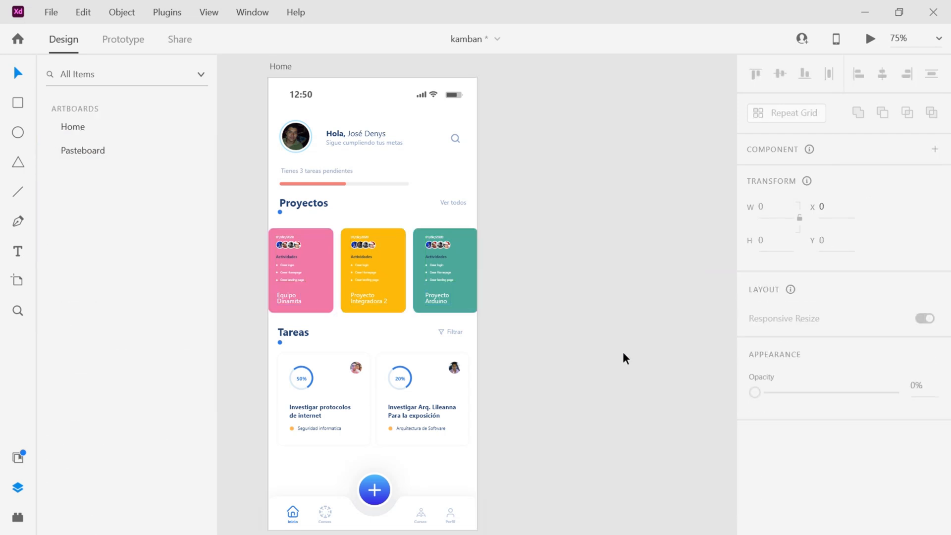
{"action": "left_click", "coordinate": [372, 270]}
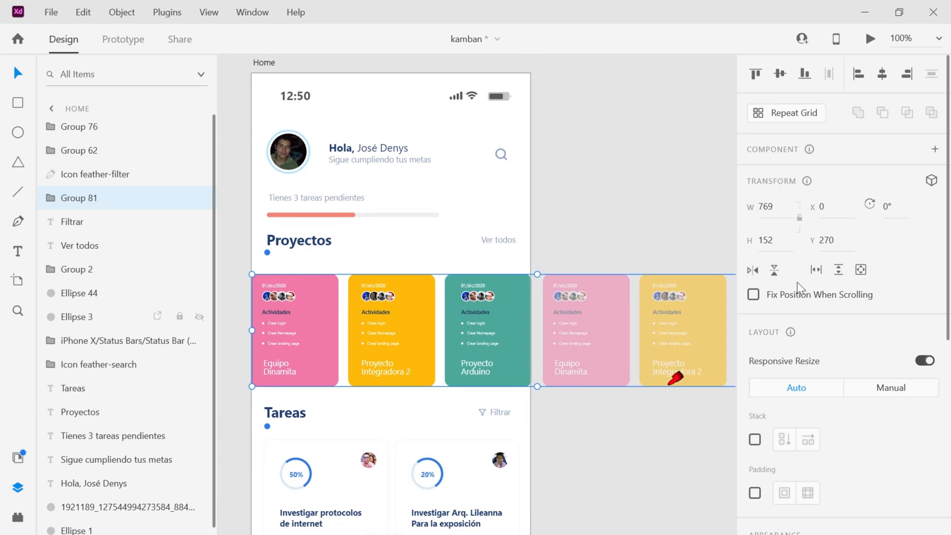
{"action": "mouse_move", "coordinate": [816, 270]}
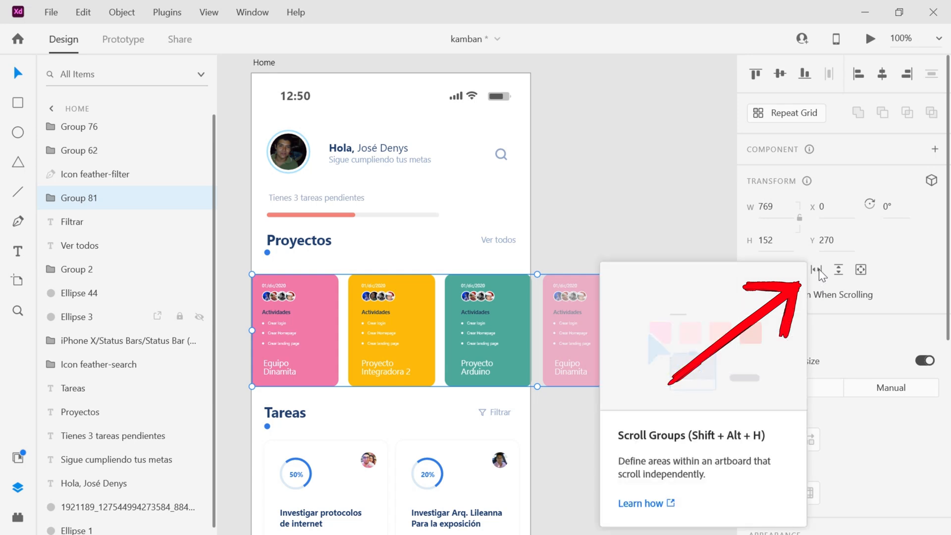
Make the card row a horizontal scroll group with a 375-wide viewport at x 0.
{"action": "left_click", "coordinate": [816, 270]}
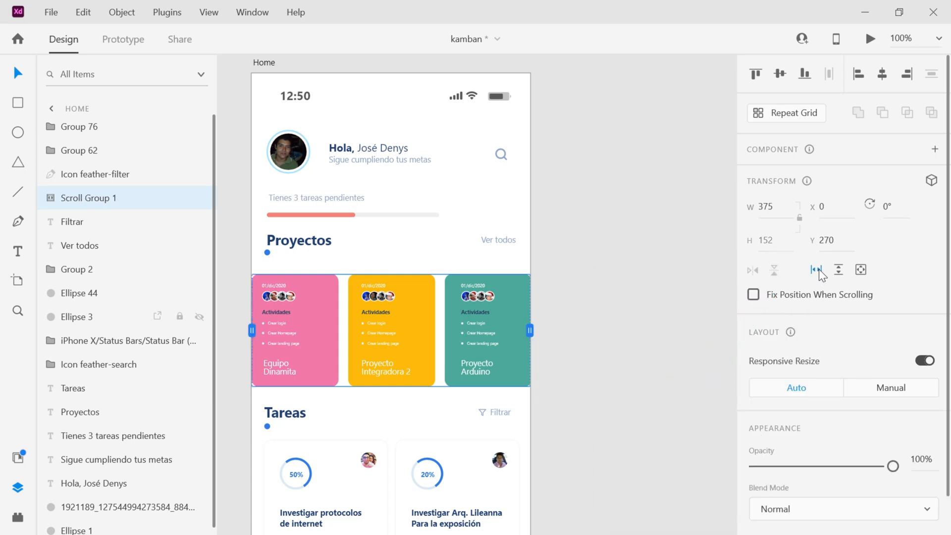
{"action": "mouse_move", "coordinate": [252, 334]}
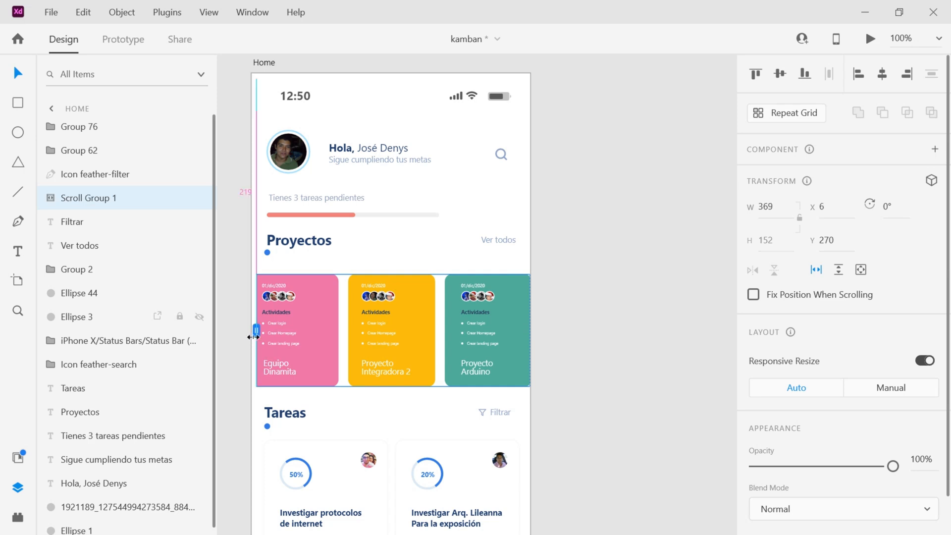
{"action": "left_click_drag", "start_coordinate": [254, 329], "coordinate": [529, 330]}
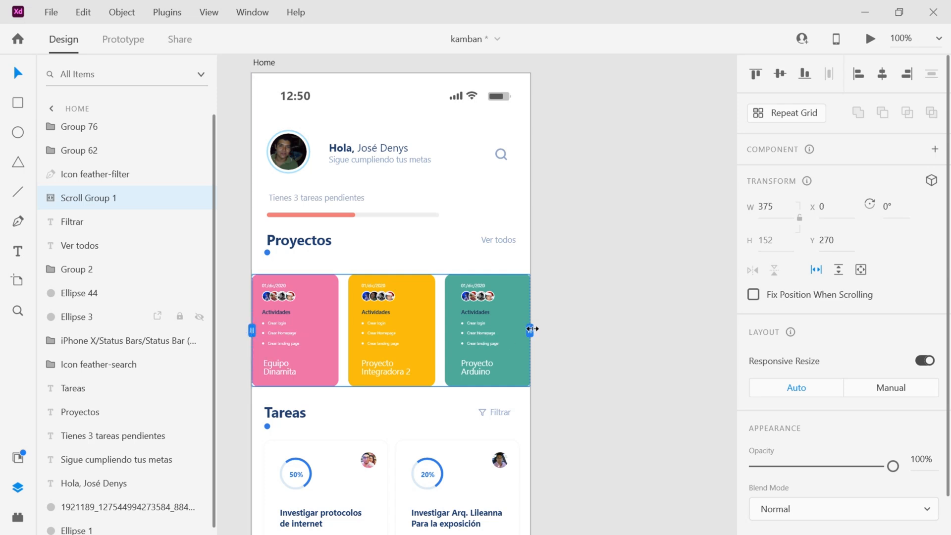
{"action": "left_click_drag", "start_coordinate": [529, 329], "coordinate": [448, 329]}
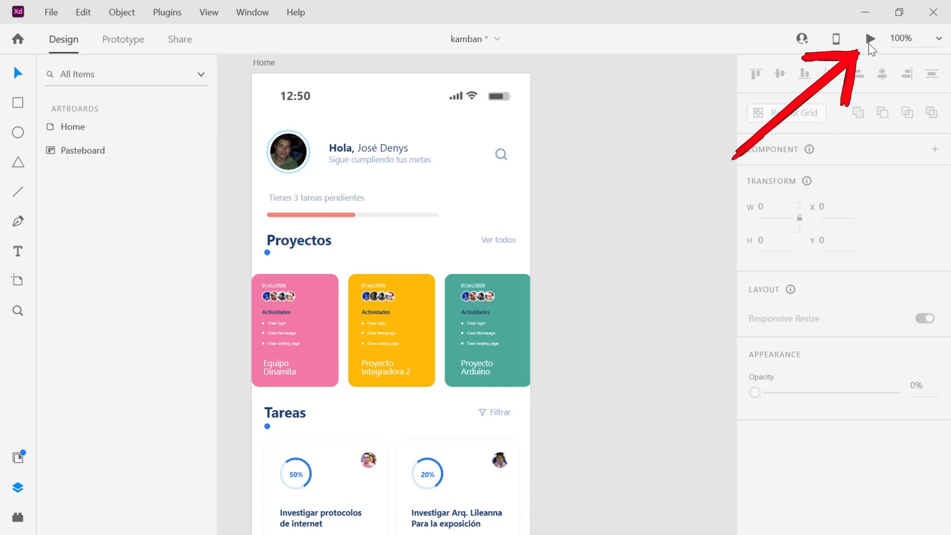
Open a maximized Desktop Preview and scroll the Proyectos cards sideways.
{"action": "left_click", "coordinate": [869, 38]}
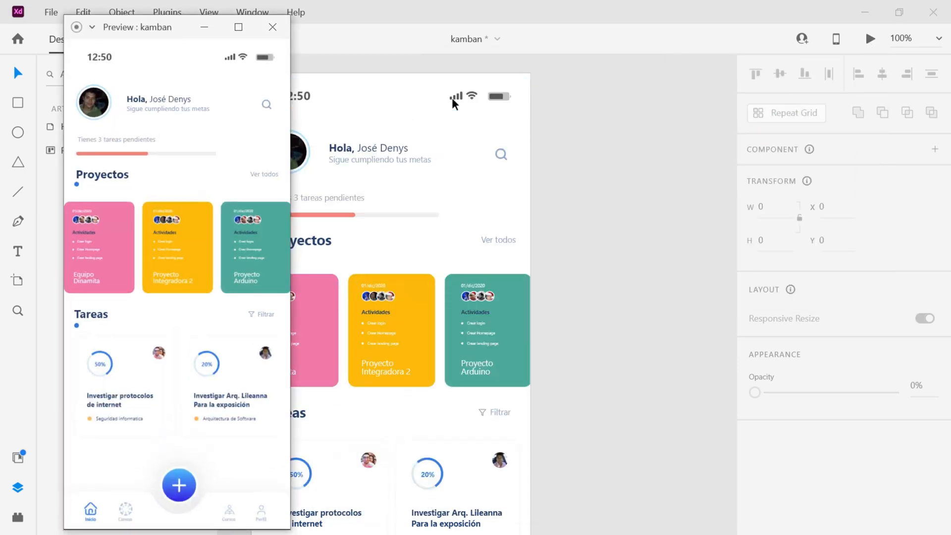
{"action": "left_click", "coordinate": [238, 27]}
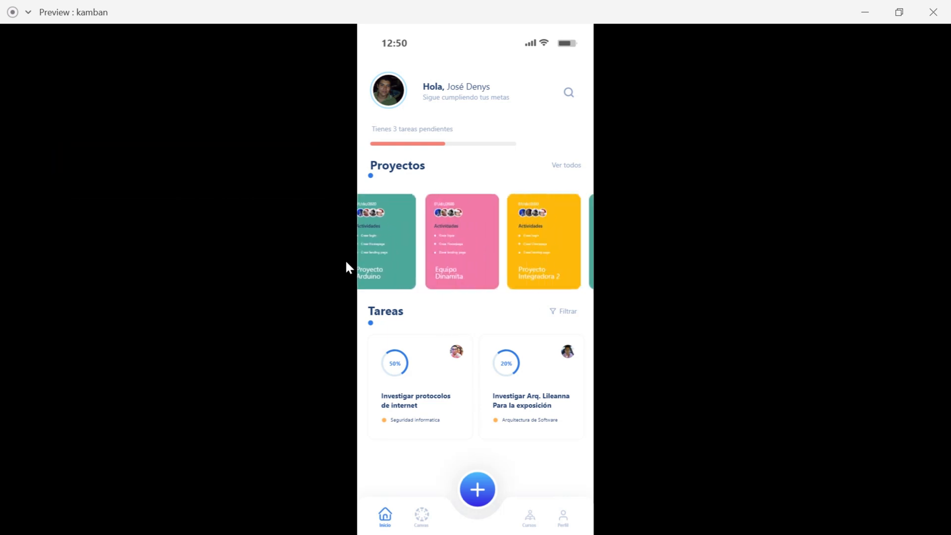
{"action": "scroll", "scroll_direction": "left", "scroll_amount": 3}
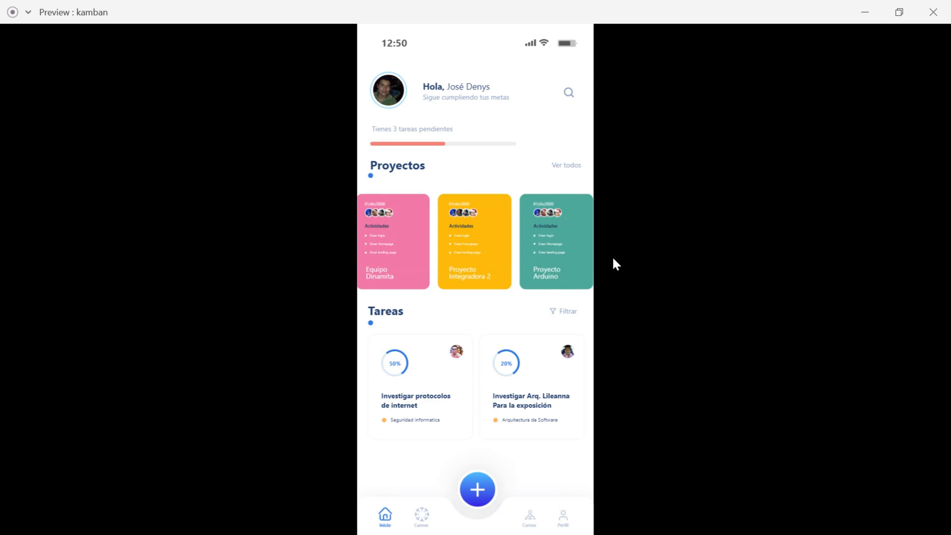